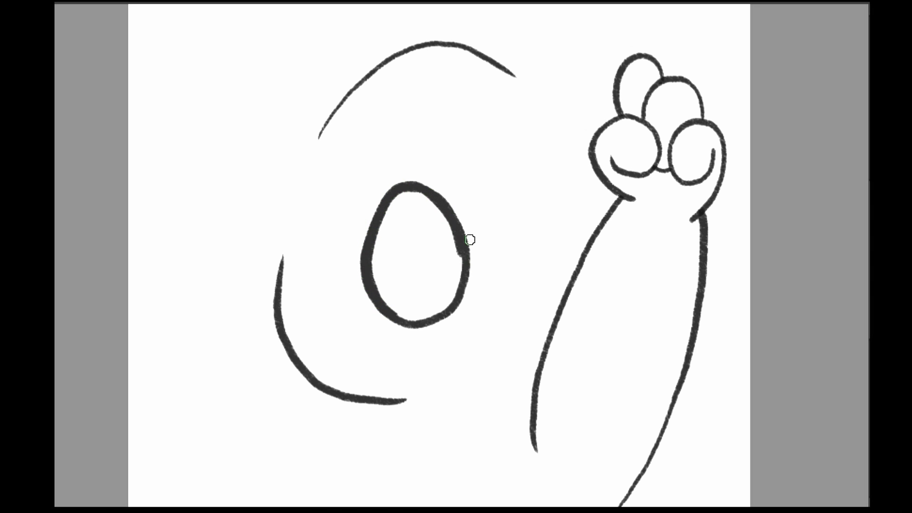
Step: Paint the koala's dark eyes beside the nose and fill the nose solid black
{"action": "left_click_drag", "start_coordinate": [470, 240], "coordinate": [456, 293]}
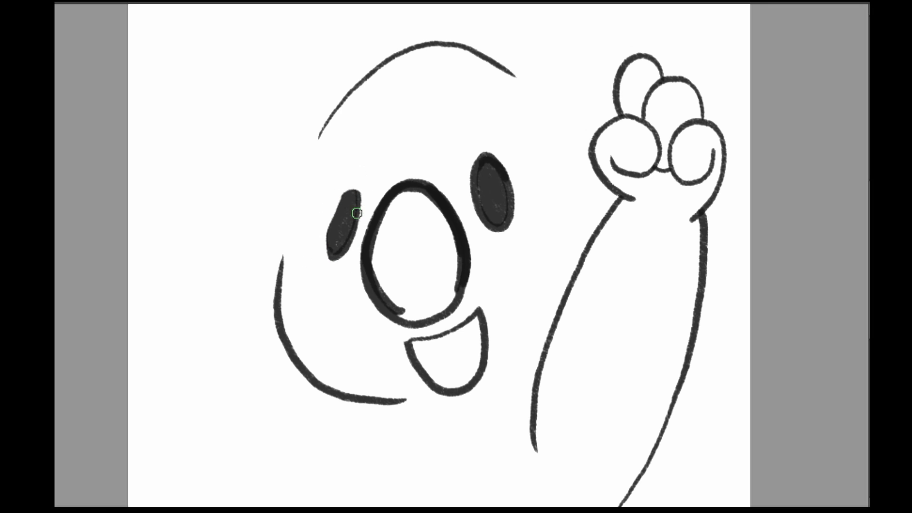
{"action": "left_click", "coordinate": [343, 227]}
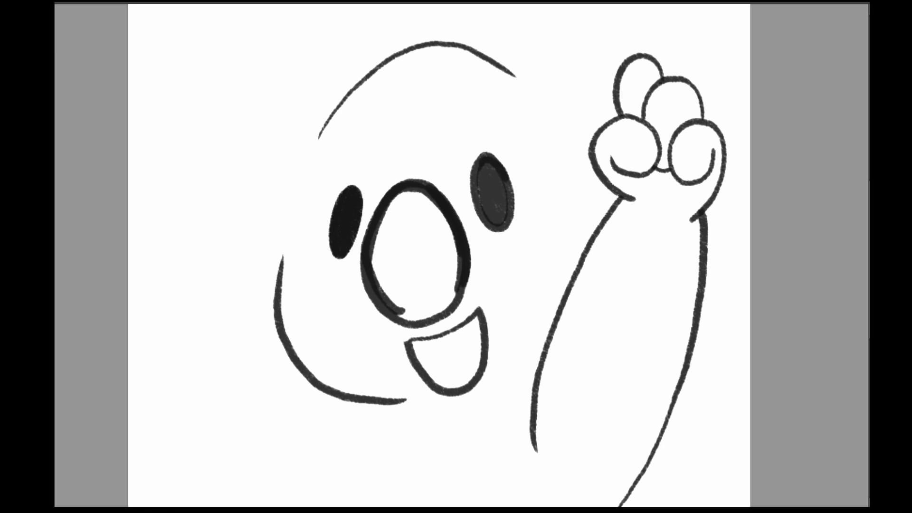
{"action": "left_click", "coordinate": [442, 293]}
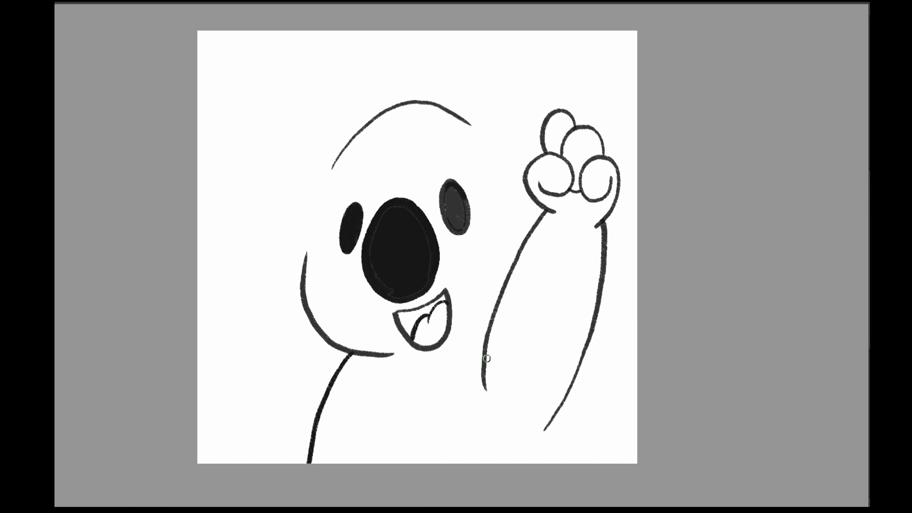
Step: Sketch the shoulders, overall straps with round buttons, the lower arm and the fluffy left ear
{"action": "left_click_drag", "start_coordinate": [485, 358], "coordinate": [544, 419]}
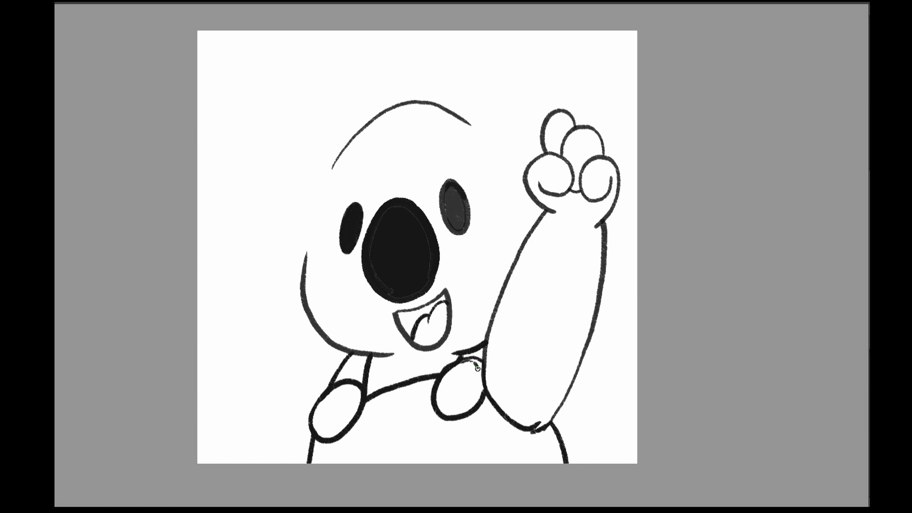
{"action": "left_click_drag", "start_coordinate": [471, 367], "coordinate": [352, 385]}
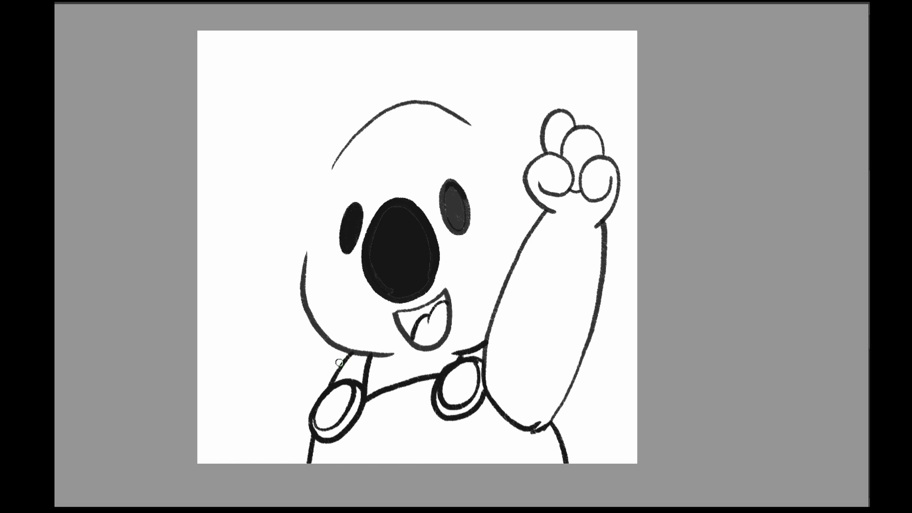
{"action": "left_click_drag", "start_coordinate": [340, 360], "coordinate": [207, 460]}
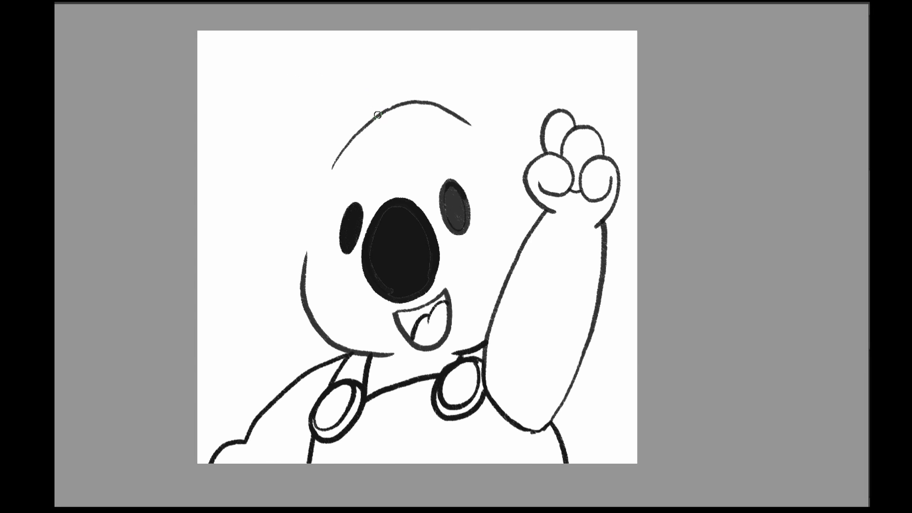
{"action": "left_click_drag", "start_coordinate": [377, 111], "coordinate": [540, 44]}
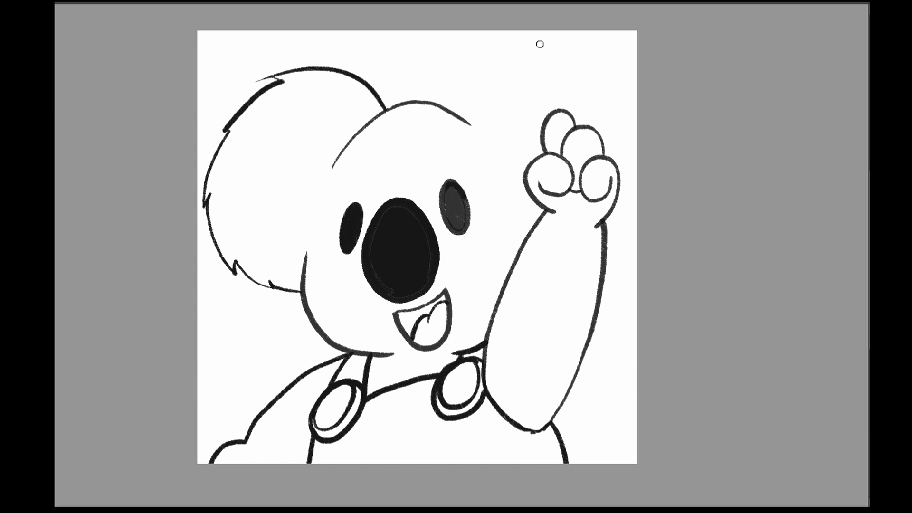
Step: Draw the fluffy right ear and add shine to the nose
{"action": "left_click_drag", "start_coordinate": [540, 44], "coordinate": [614, 192]}
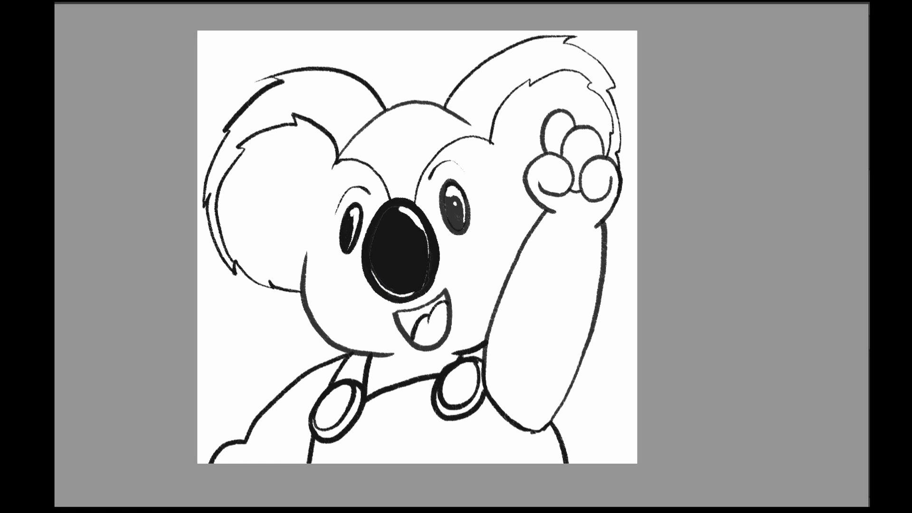
{"action": "left_click_drag", "start_coordinate": [404, 221], "coordinate": [404, 285]}
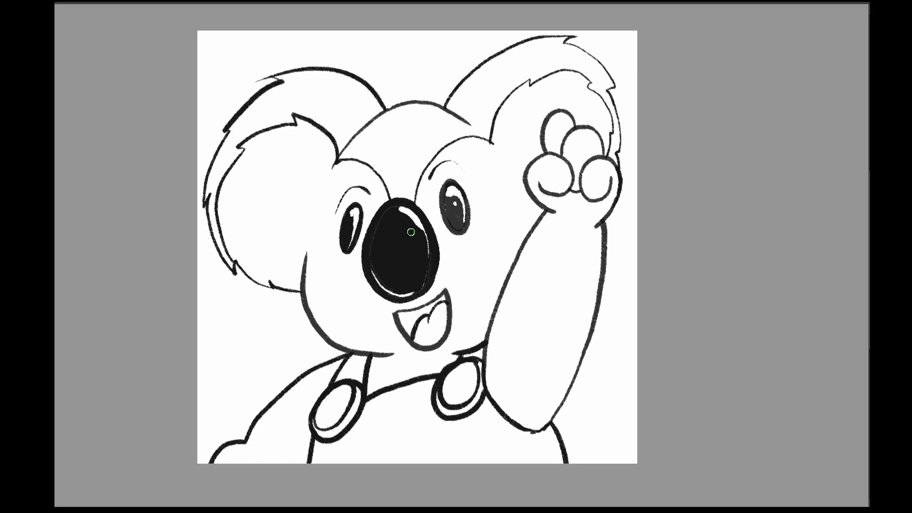
{"action": "mouse_move", "coordinate": [631, 5]}
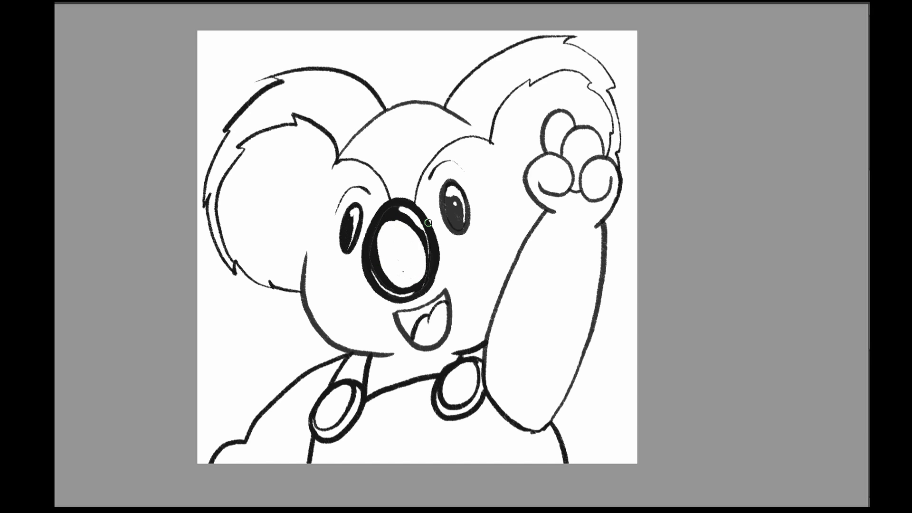
{"action": "left_click", "coordinate": [398, 243]}
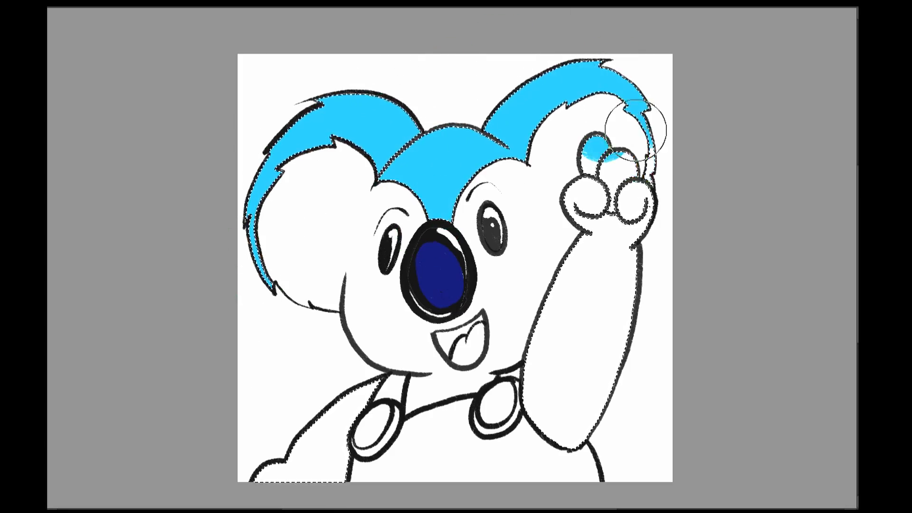
Step: Fill the fur light blue, the overalls red and both buttons yellow
{"action": "left_click", "coordinate": [581, 291]}
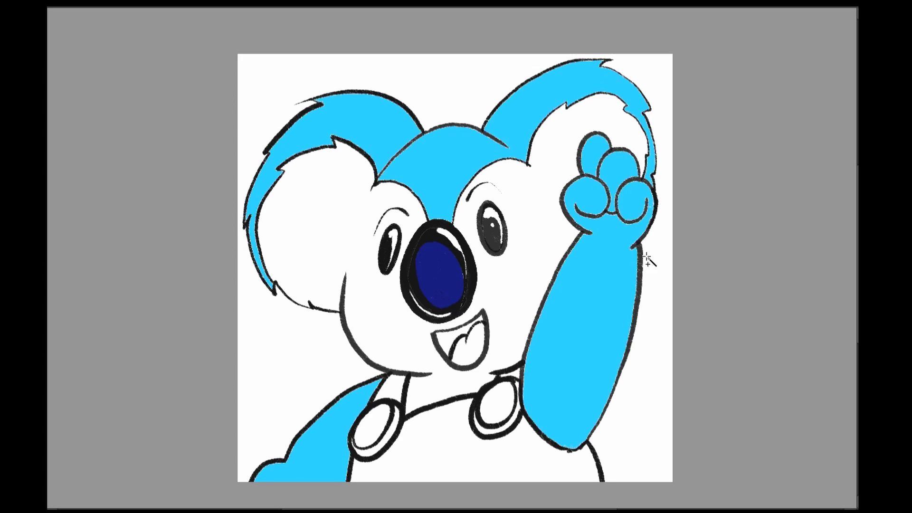
{"action": "left_click", "coordinate": [646, 259]}
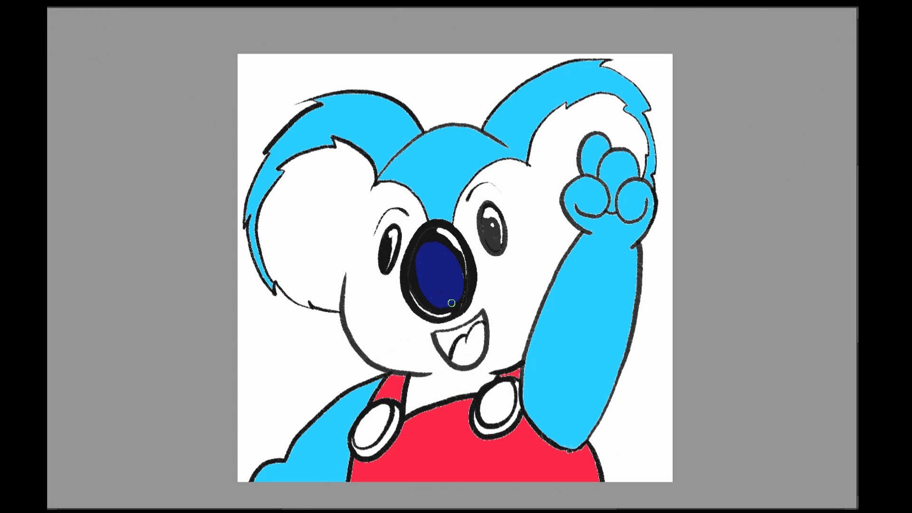
{"action": "left_click", "coordinate": [365, 426]}
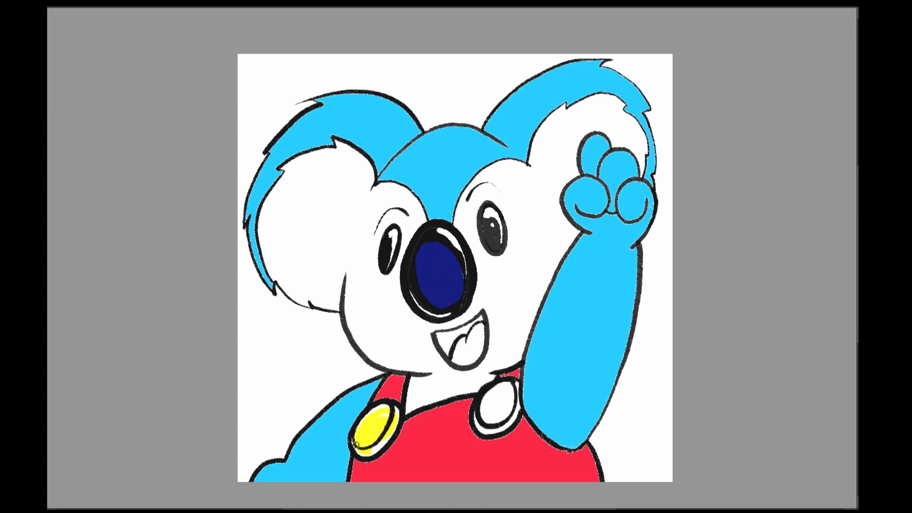
{"action": "left_click", "coordinate": [486, 414]}
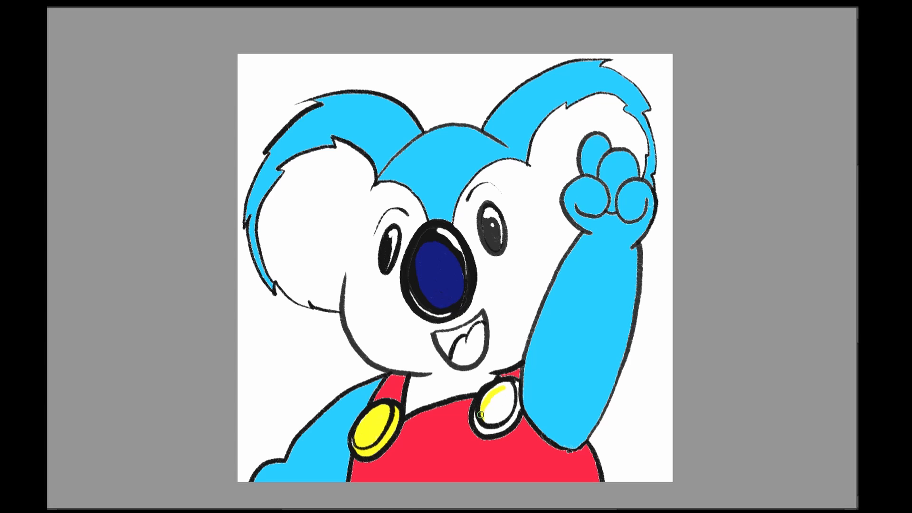
{"action": "left_click", "coordinate": [493, 408]}
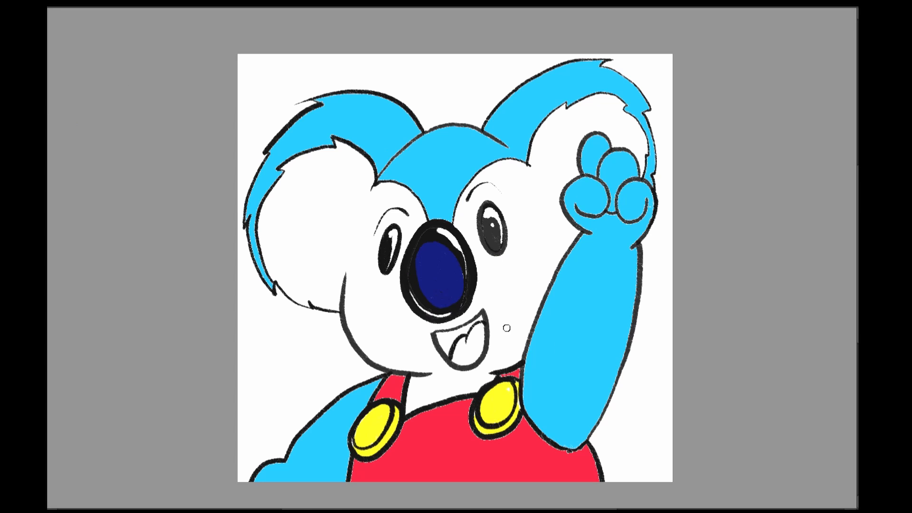
{"action": "left_click", "coordinate": [462, 340]}
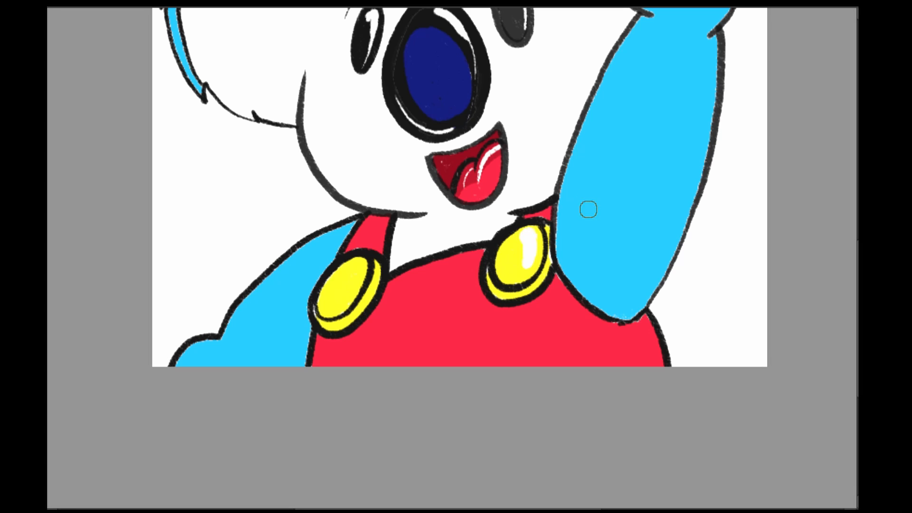
Step: Brush glossy white highlights onto the yellow buttons and the mouth
{"action": "left_click_drag", "start_coordinate": [588, 210], "coordinate": [524, 186]}
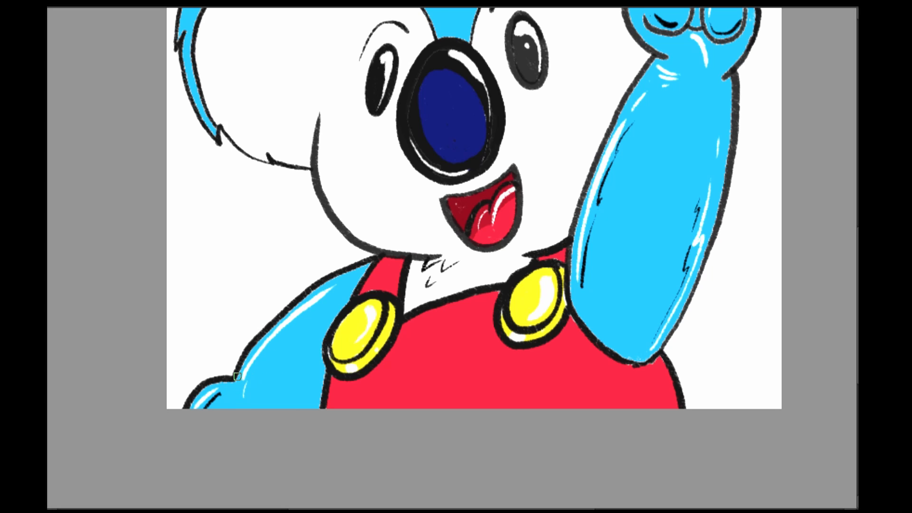
Step: Add glossy highlights to the blue arms and draw stitched pocket lines on the overalls
{"action": "left_click_drag", "start_coordinate": [239, 375], "coordinate": [300, 389]}
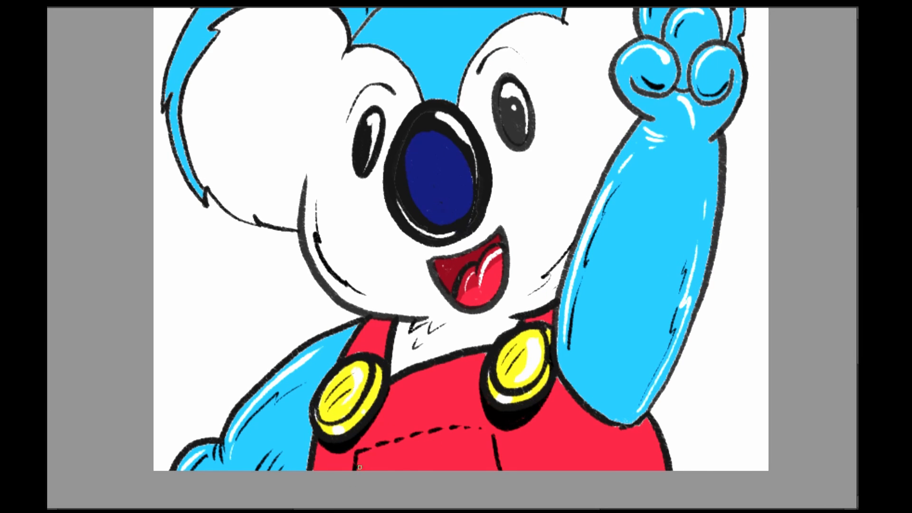
{"action": "left_click_drag", "start_coordinate": [360, 468], "coordinate": [442, 451]}
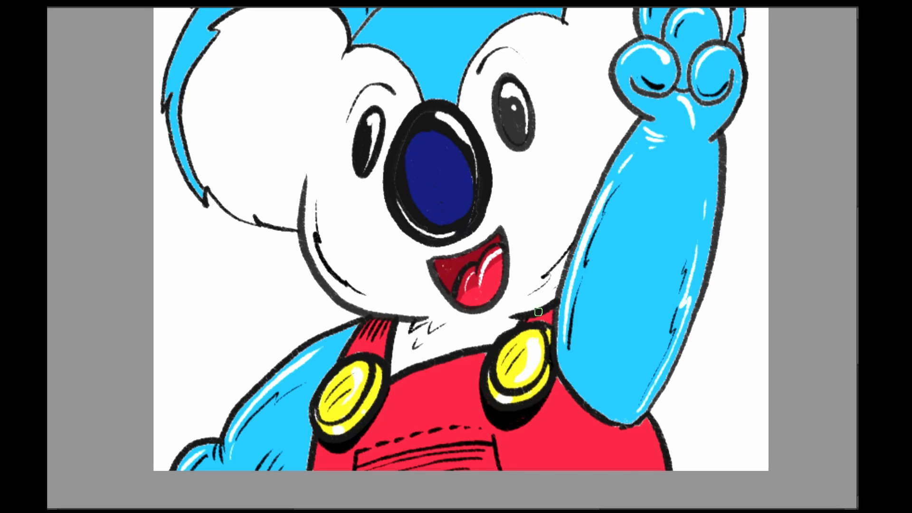
{"action": "mouse_move", "coordinate": [556, 394]}
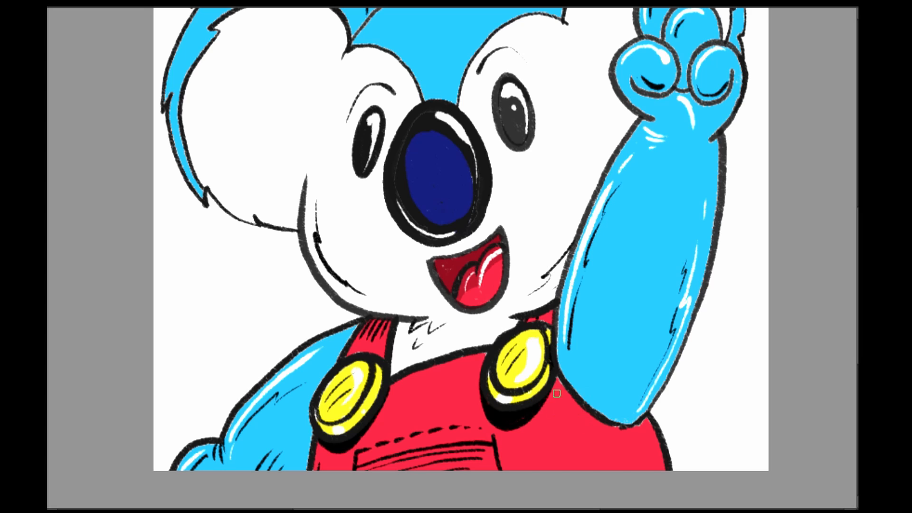